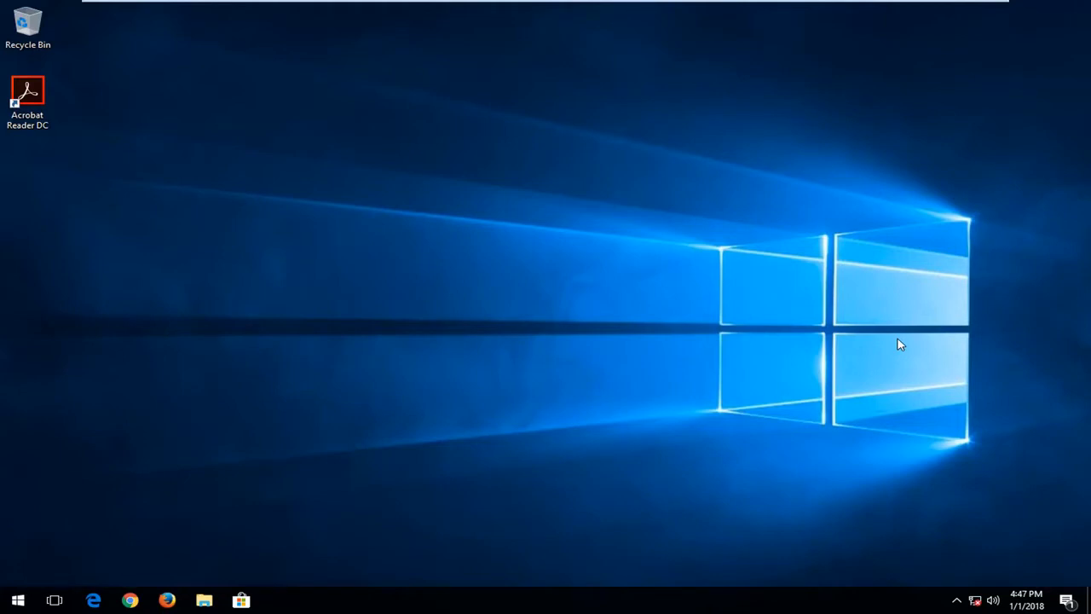
# Bring up the Start menu with its app tiles from the taskbar.
pyautogui.click(17, 600)
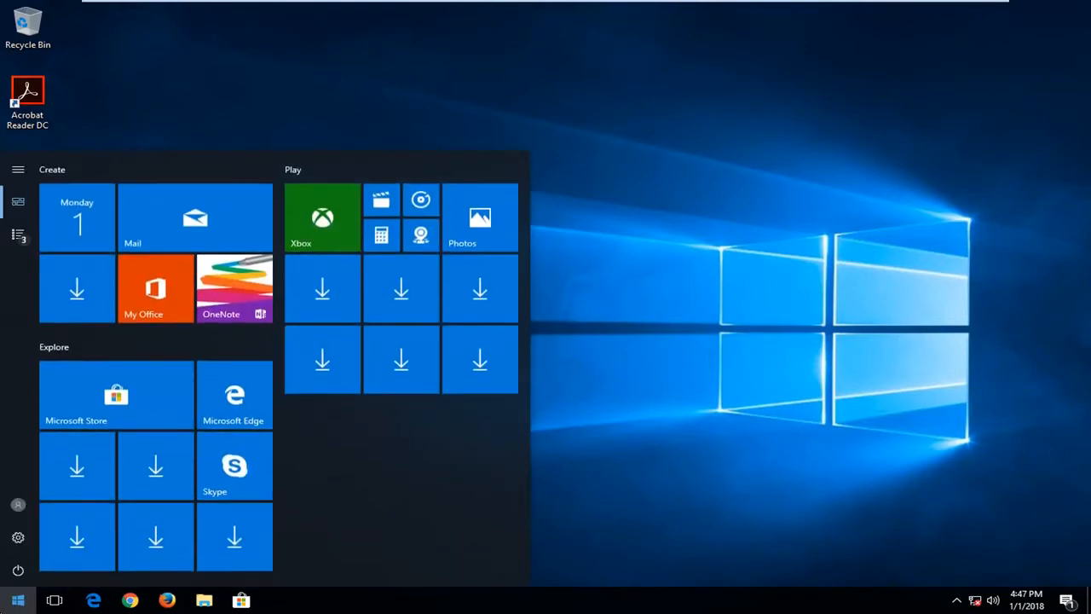
# Search the Start menu for "device m" so Device Manager appears as best match.
pyautogui.write('device manager')
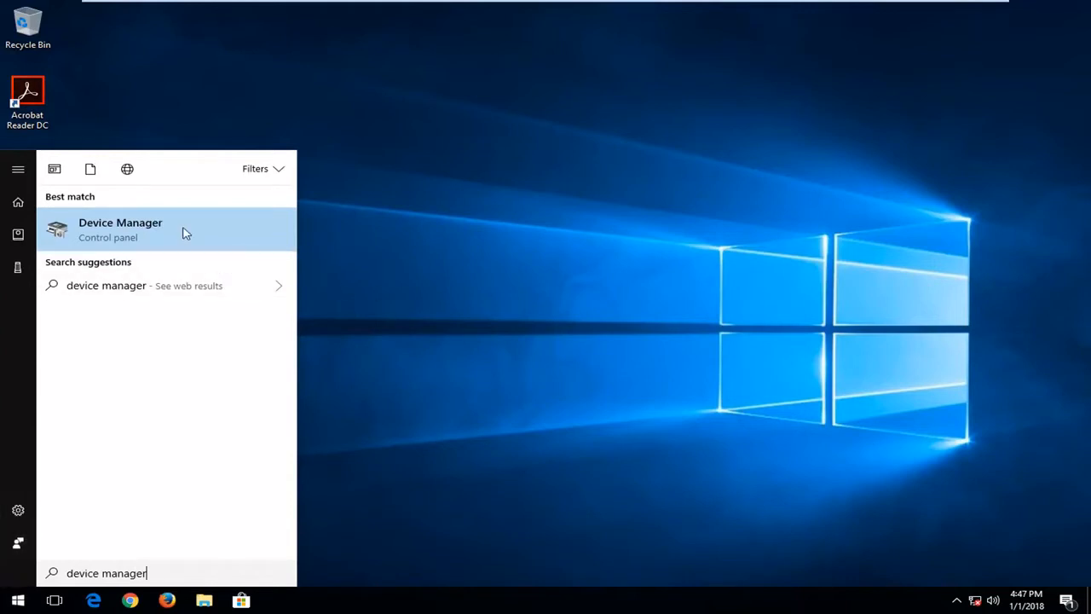
pyautogui.moveTo(178, 225)
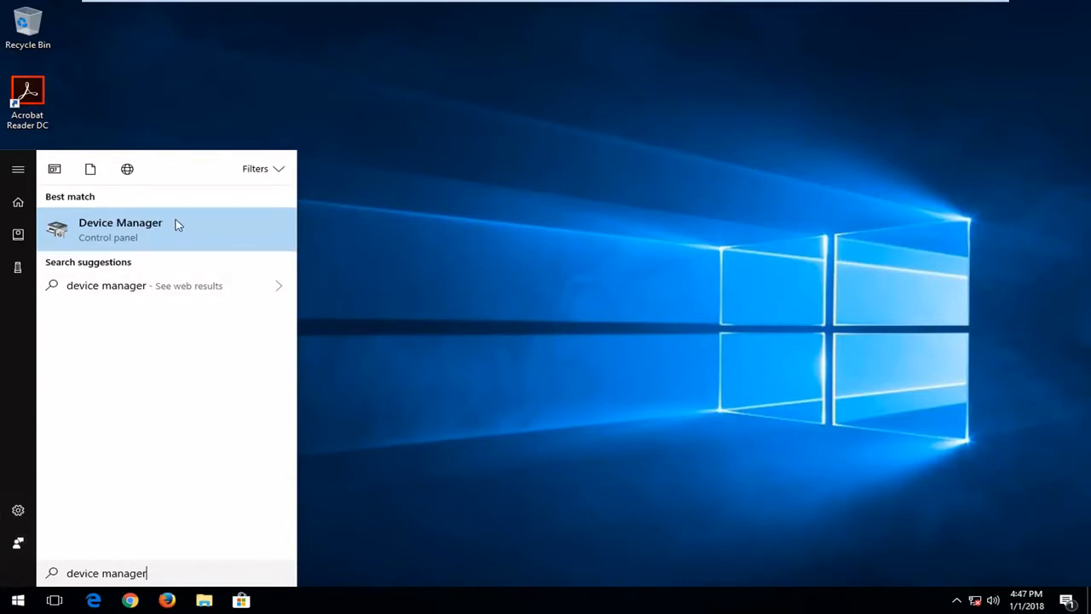
pyautogui.moveTo(120, 237)
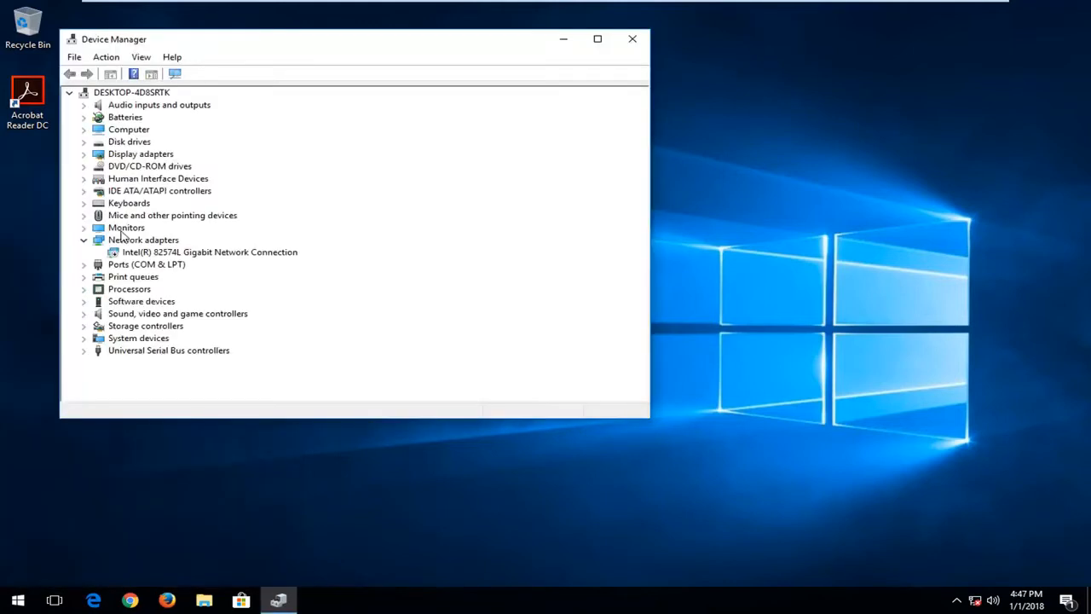
# Centre the window and select the Intel 82574L Gigabit adapter under Network adapters.
pyautogui.moveTo(358, 39); pyautogui.dragTo(382, 82)
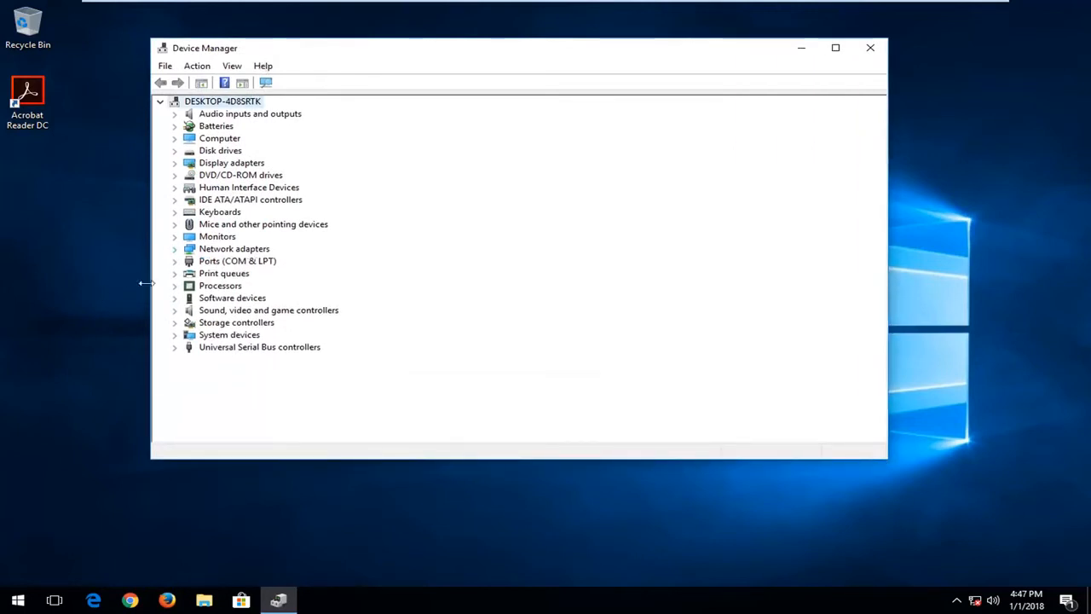
pyautogui.click(174, 249)
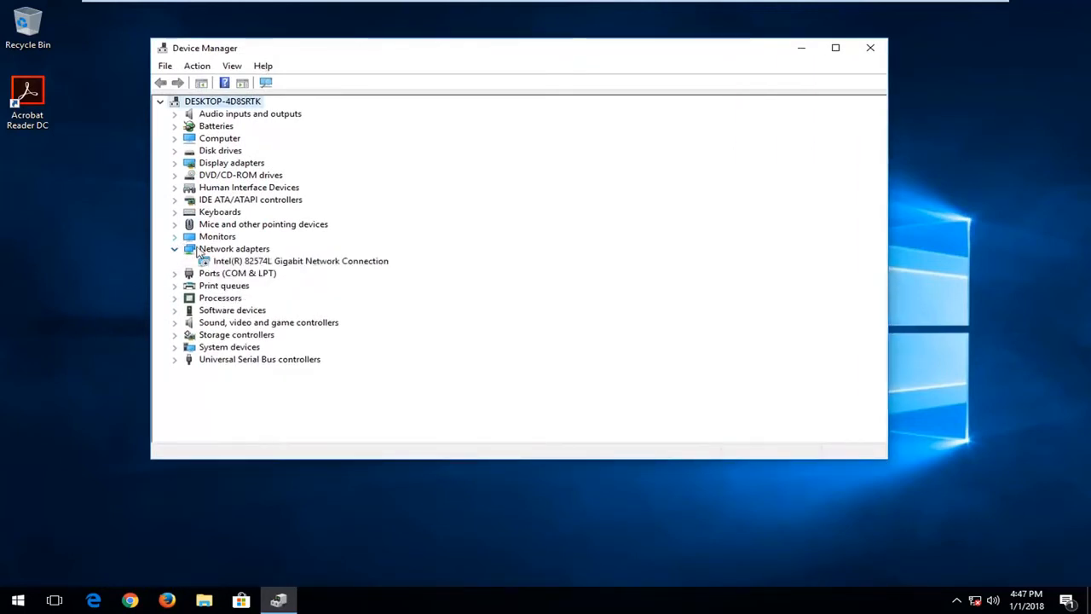
pyautogui.click(300, 261)
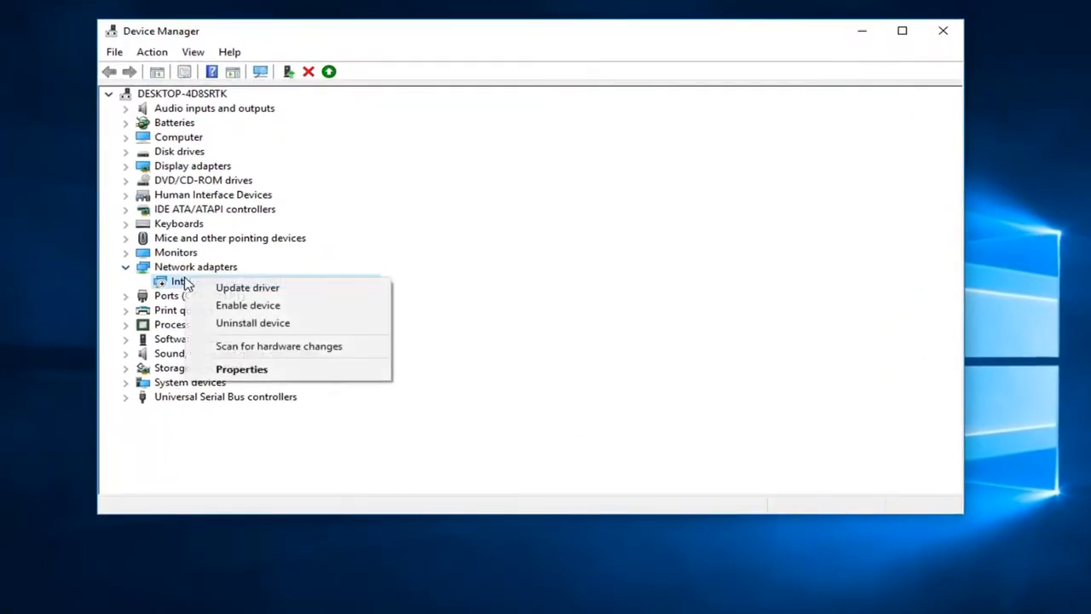
pyautogui.moveTo(242, 368)
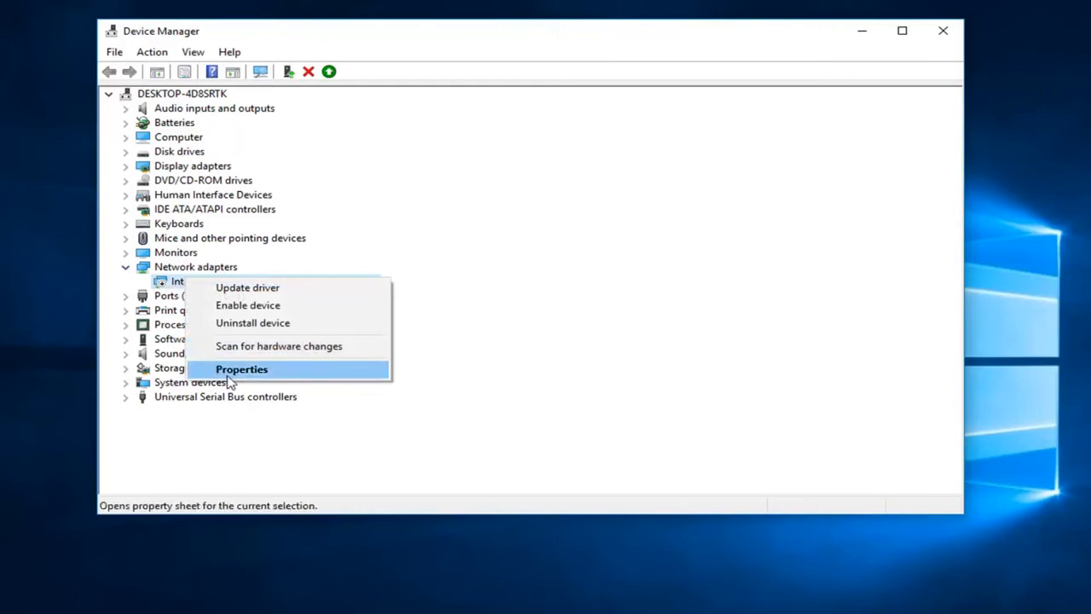
# Enable the Intel 82574L adapter from its Properties Driver details, then close Device Manager.
pyautogui.click(242, 368)
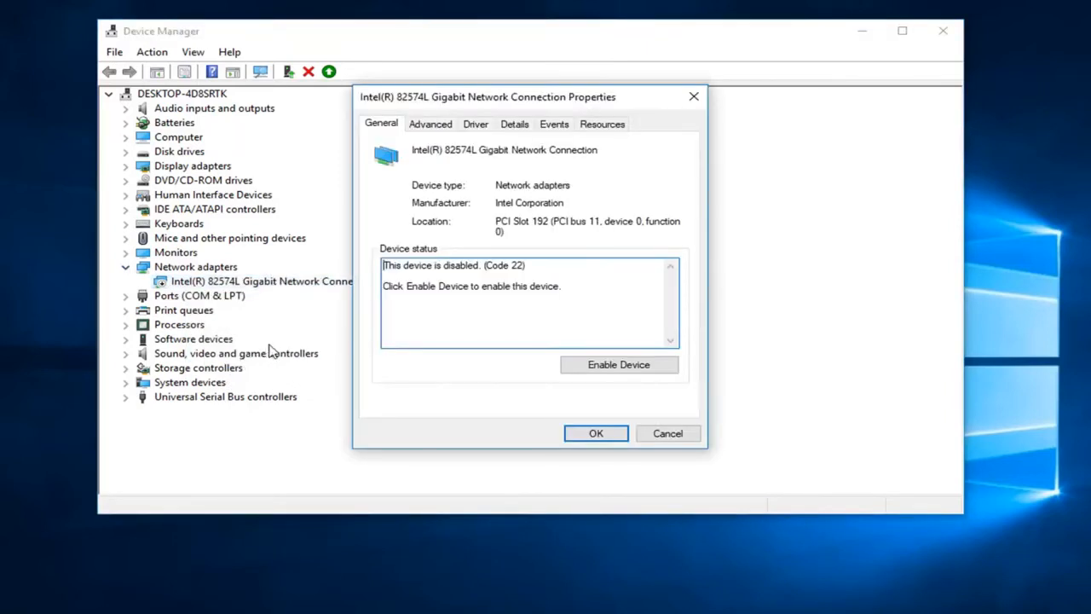
pyautogui.click(474, 123)
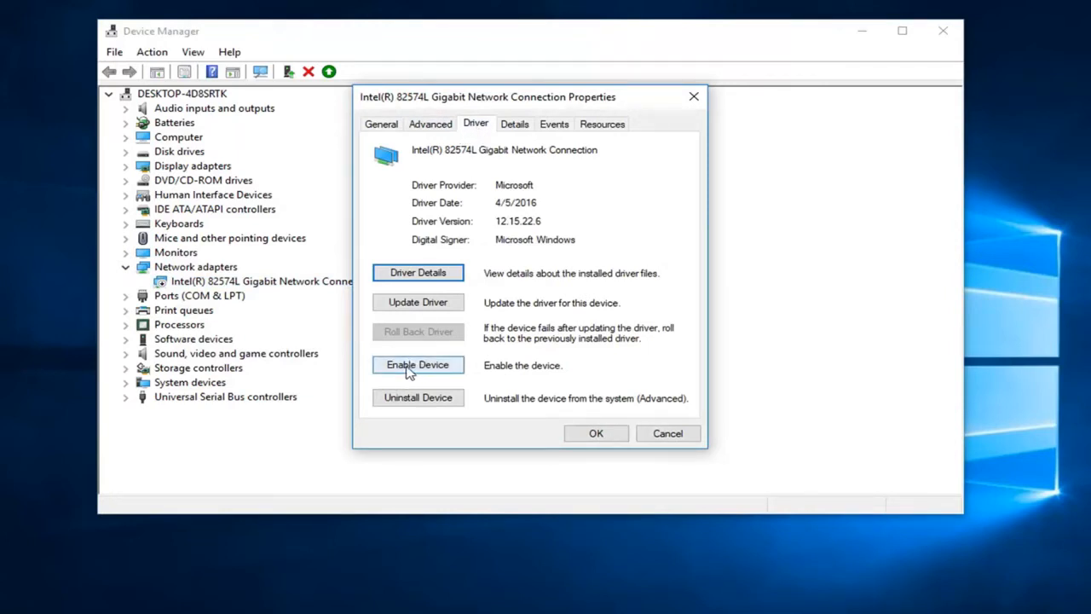
pyautogui.click(418, 365)
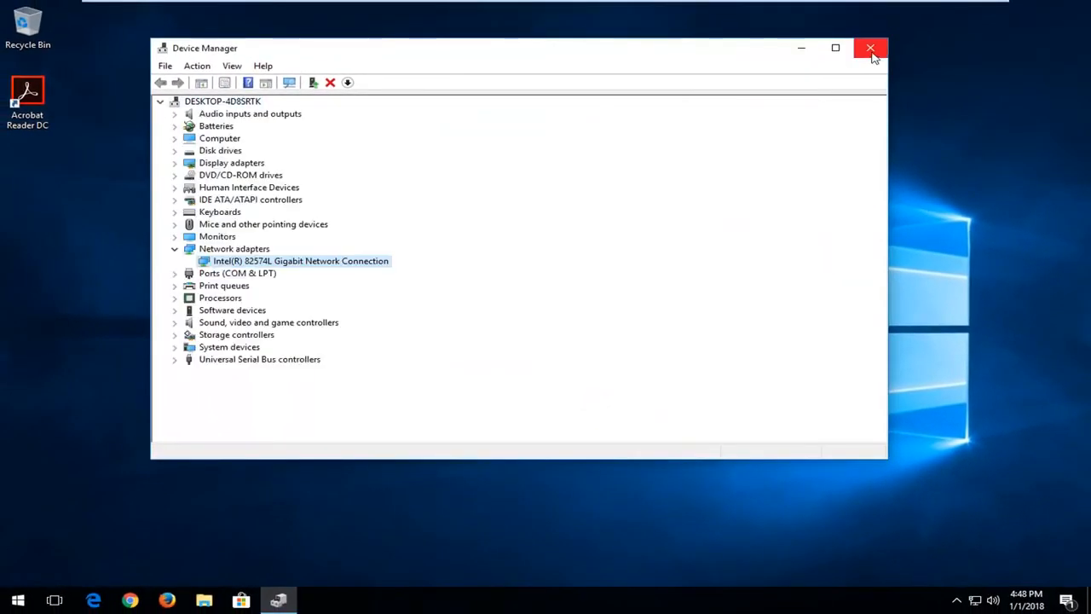
pyautogui.click(869, 48)
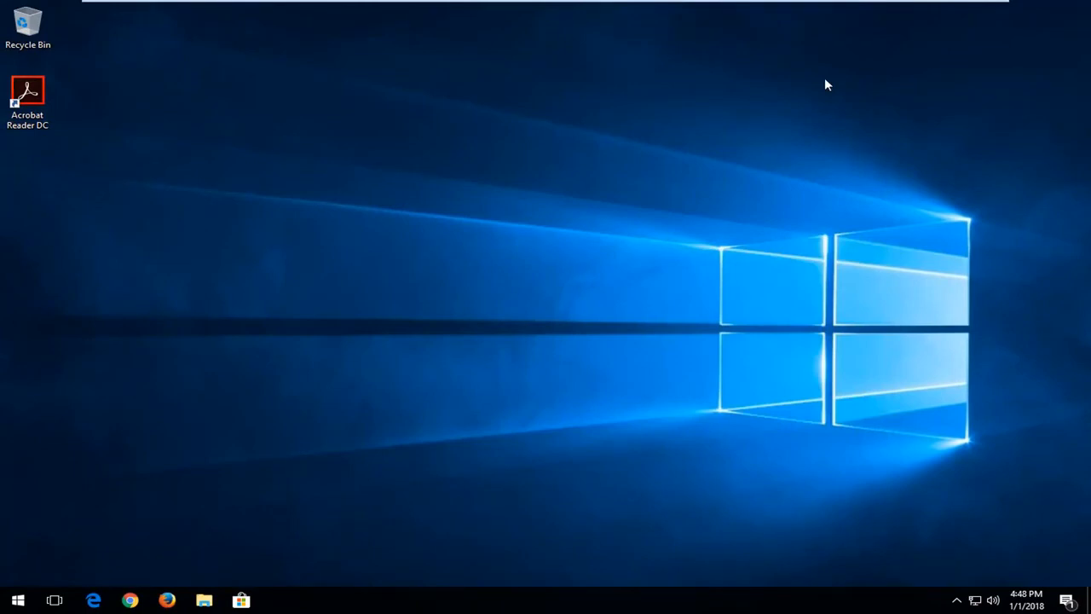